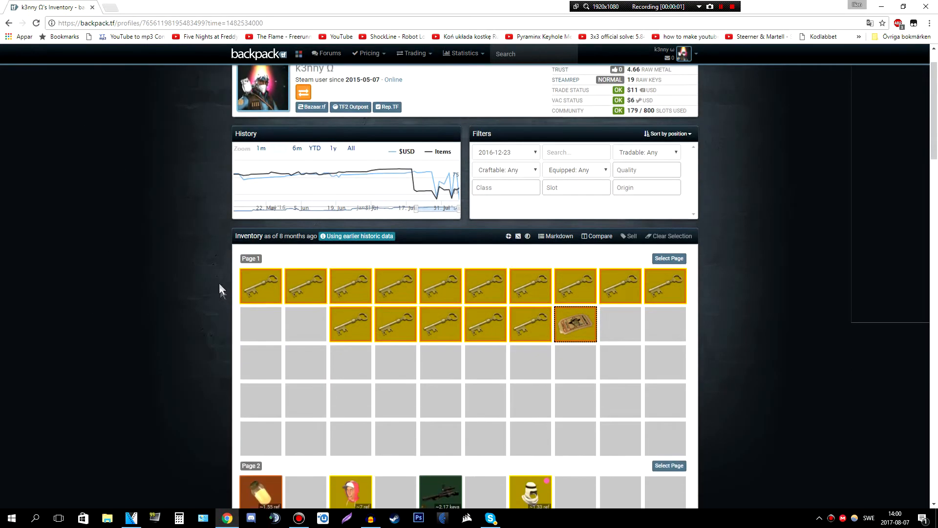
{"action": "mouse_move", "coordinate": [170, 262]}
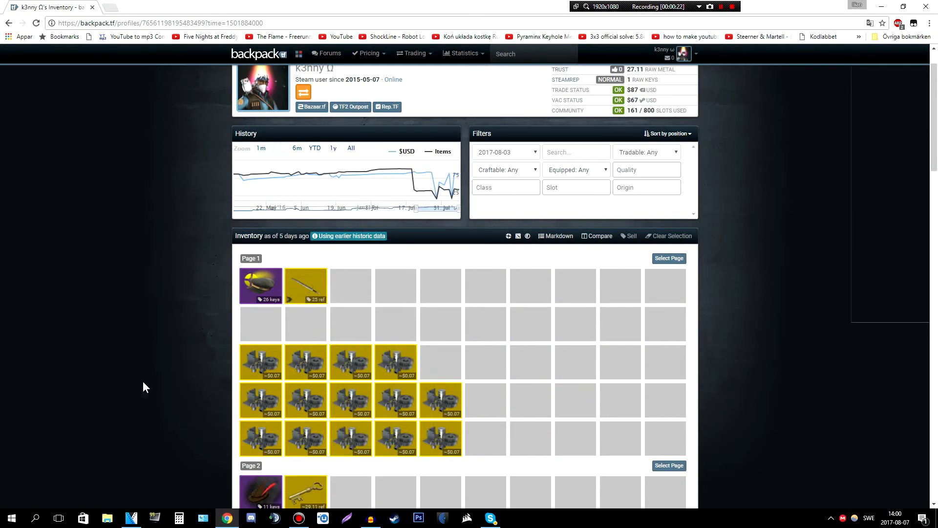
Step: Show the Circling TF Logo Attendant hat's 26-key listing from the 2017-08-03 snapshot
{"action": "left_click", "coordinate": [261, 285]}
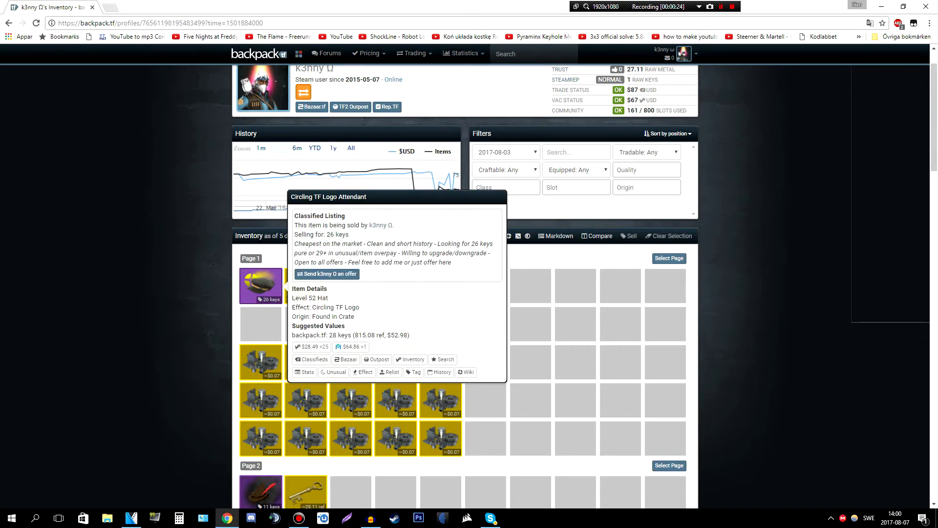